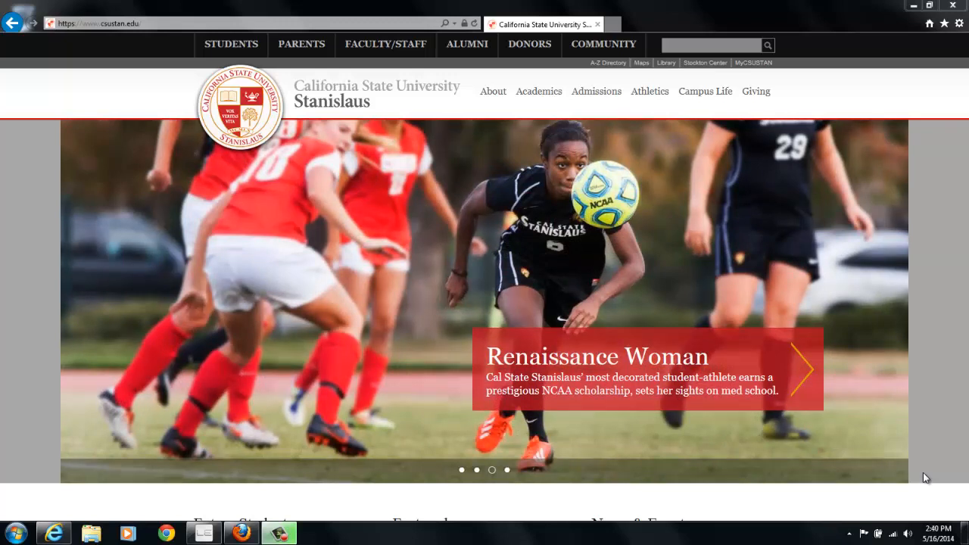
{"action": "mouse_move", "coordinate": [184, 145]}
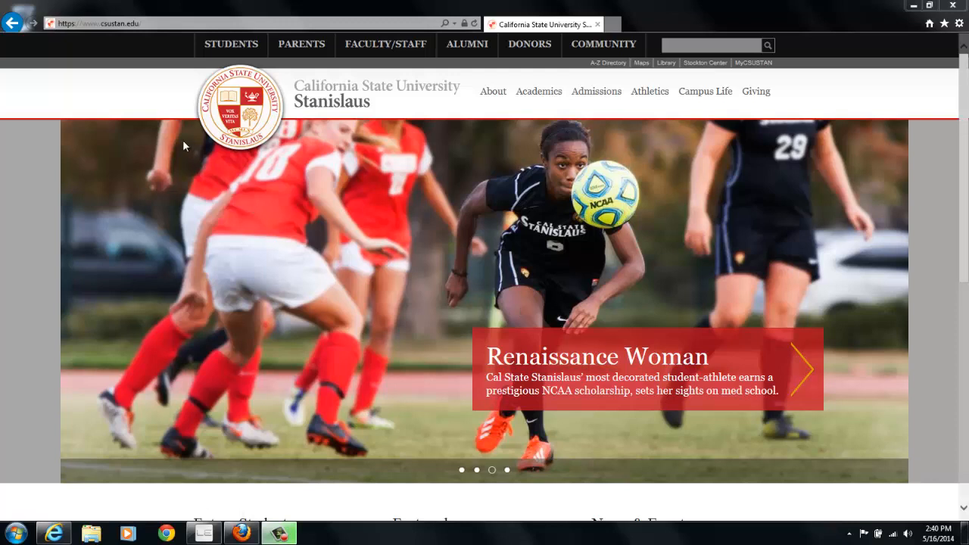
{"action": "mouse_move", "coordinate": [176, 94]}
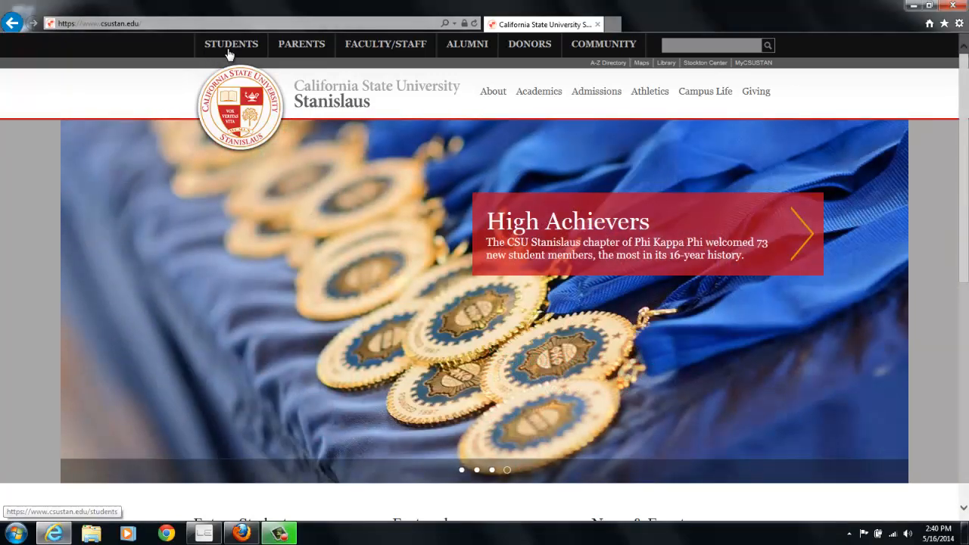
Go to the Students section from the top navigation bar
{"action": "left_click", "coordinate": [230, 44]}
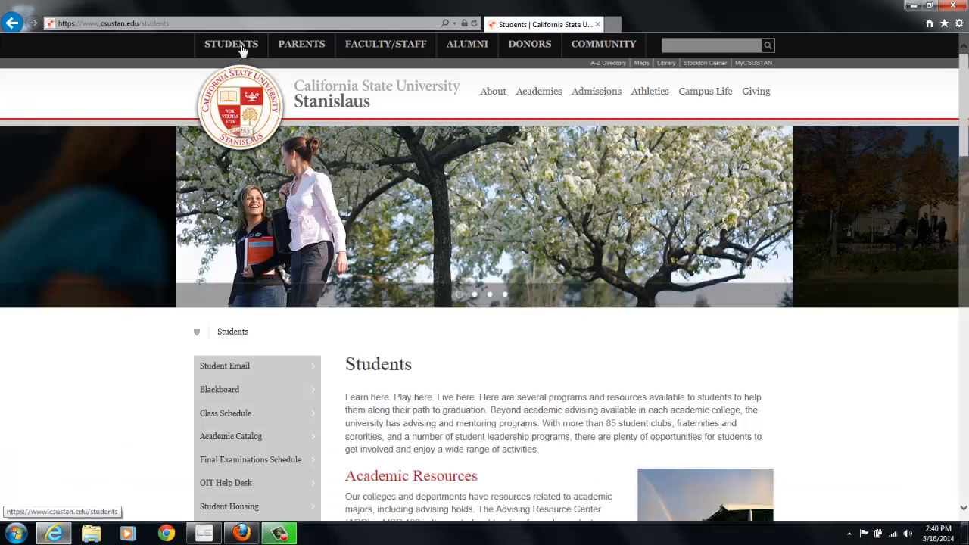
{"action": "mouse_move", "coordinate": [245, 313]}
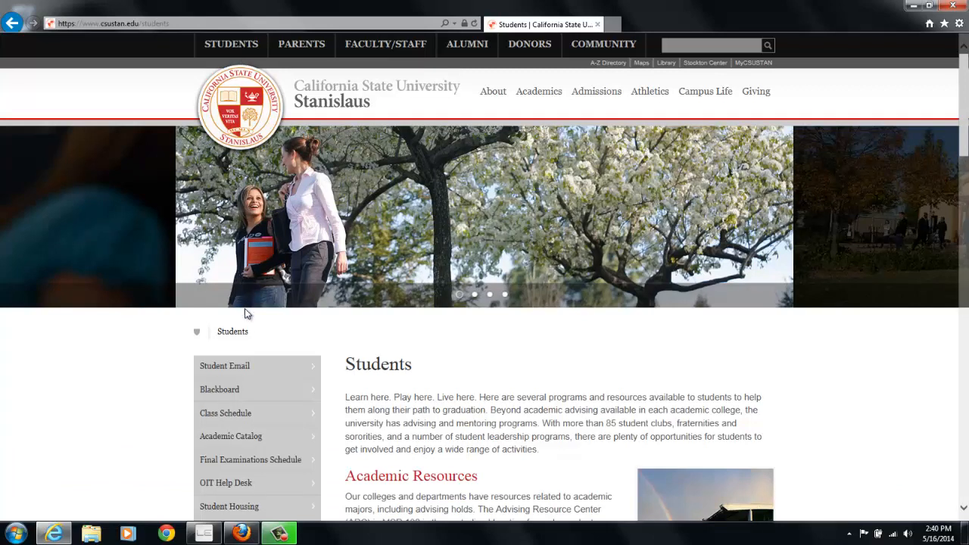
{"action": "mouse_move", "coordinate": [256, 394]}
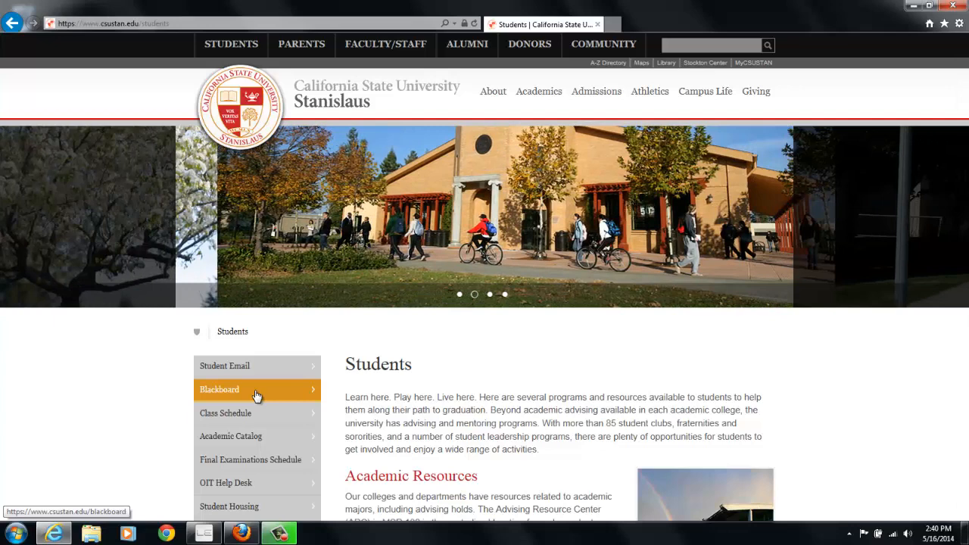
Reach the Blackboard sign-in page and log in with the Warrior username and password
{"action": "left_click", "coordinate": [220, 389]}
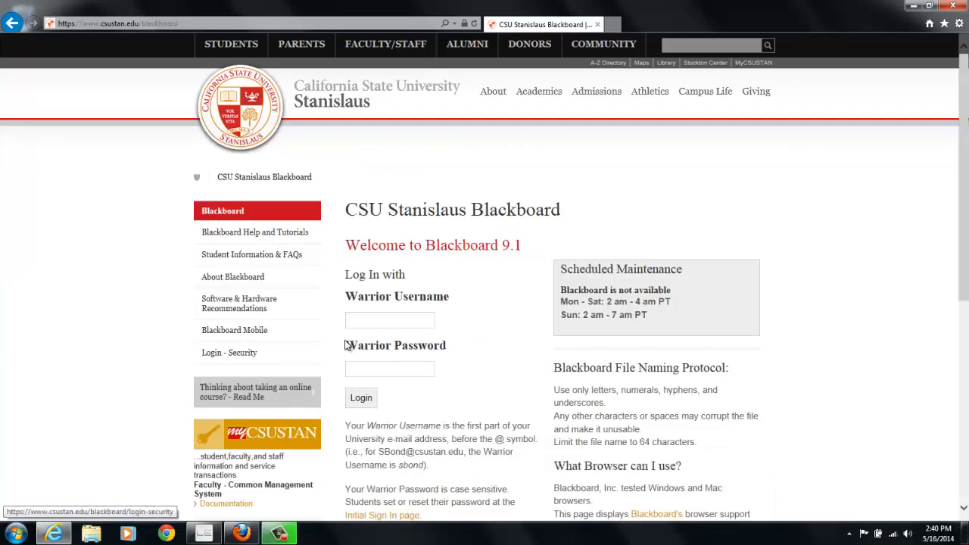
{"action": "left_click", "coordinate": [389, 321]}
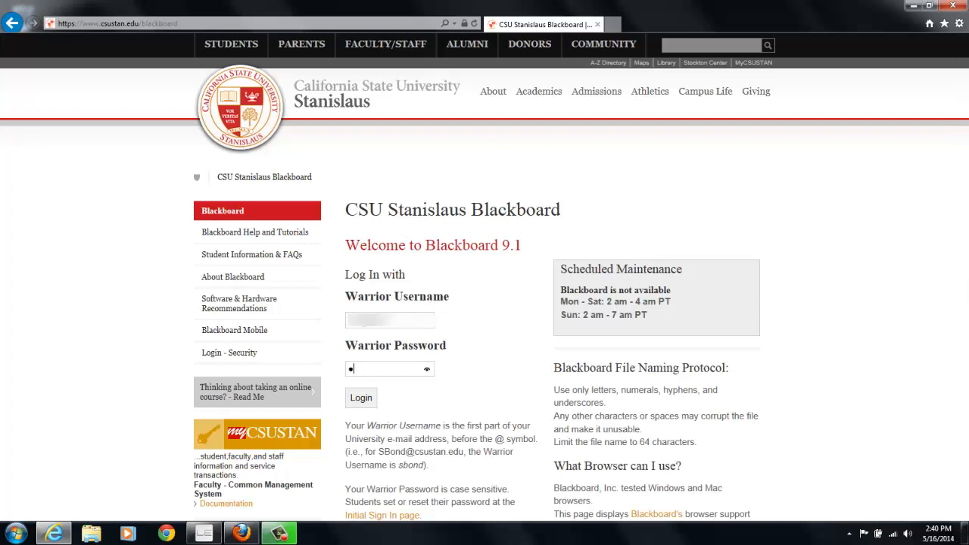
{"action": "type", "text": "password"}
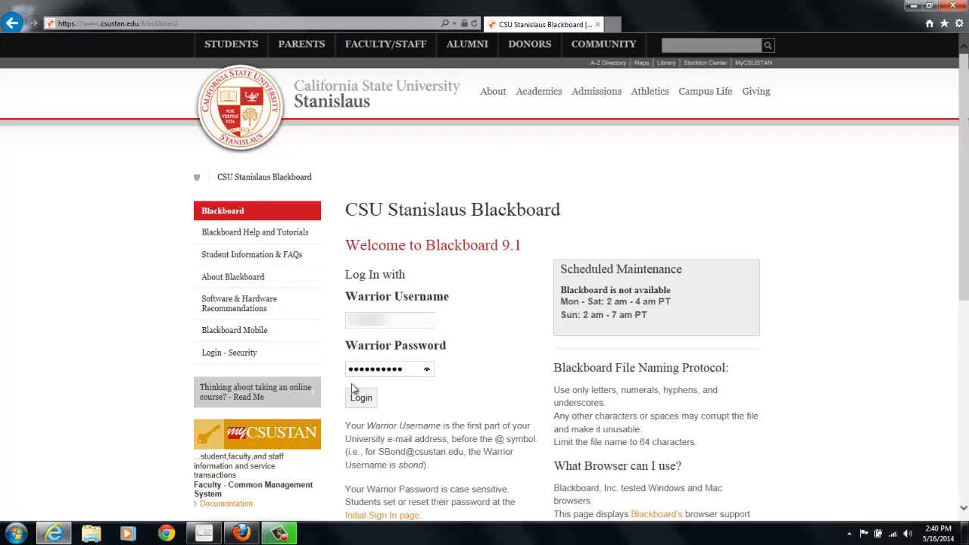
{"action": "left_click", "coordinate": [360, 397]}
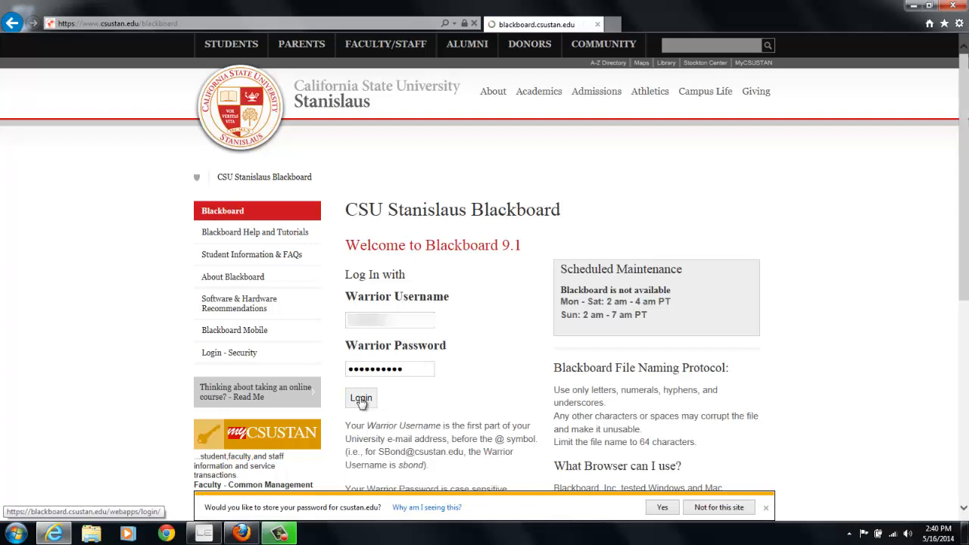
Land on the Blackboard Learn home page listing six enrolled courses under My Courses
{"action": "left_click", "coordinate": [360, 398]}
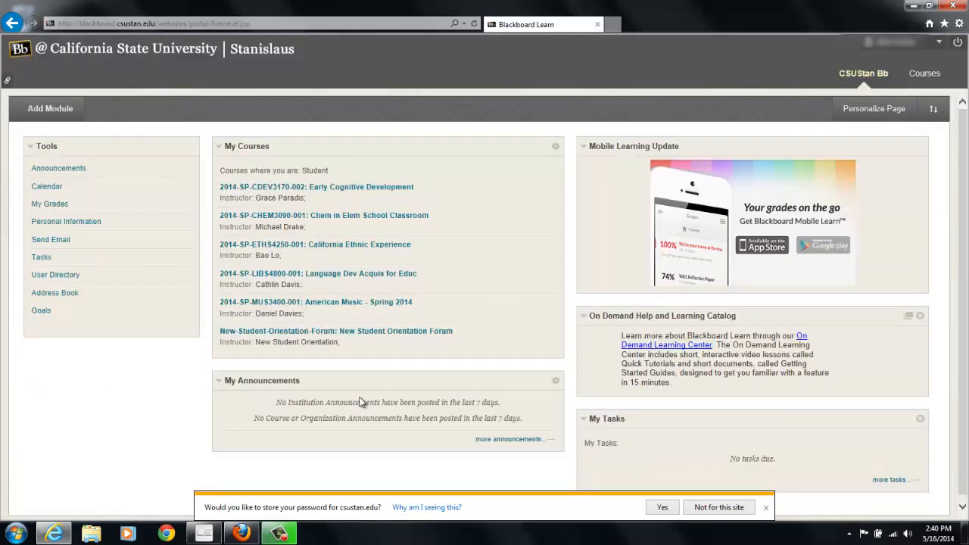
{"action": "mouse_move", "coordinate": [150, 381]}
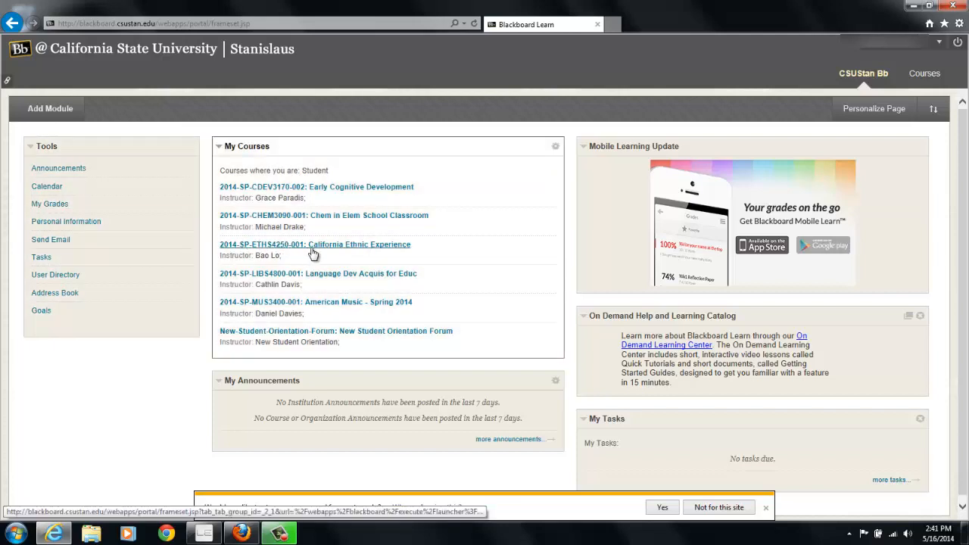
Enter the ETHS 4250 California Ethnic Experience course from My Courses
{"action": "left_click", "coordinate": [315, 244]}
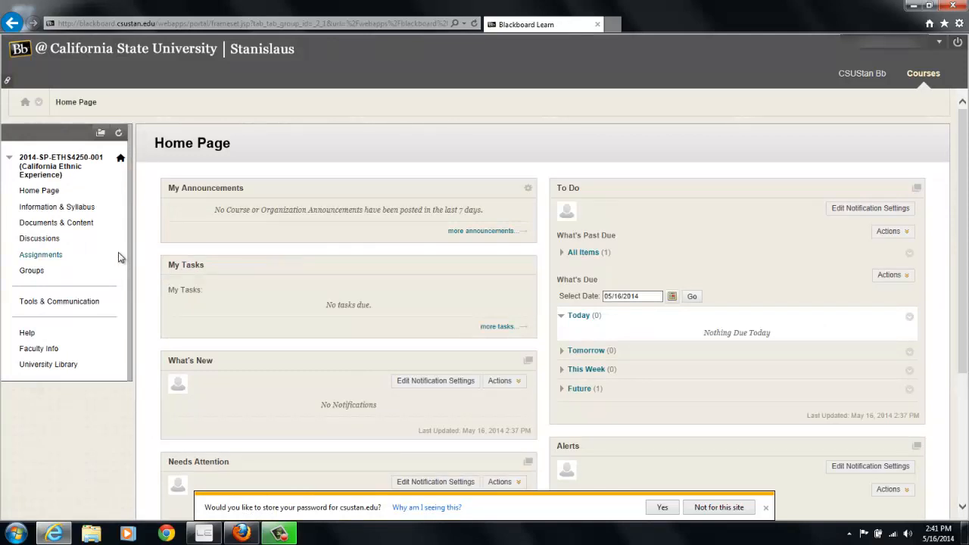
{"action": "mouse_move", "coordinate": [121, 316]}
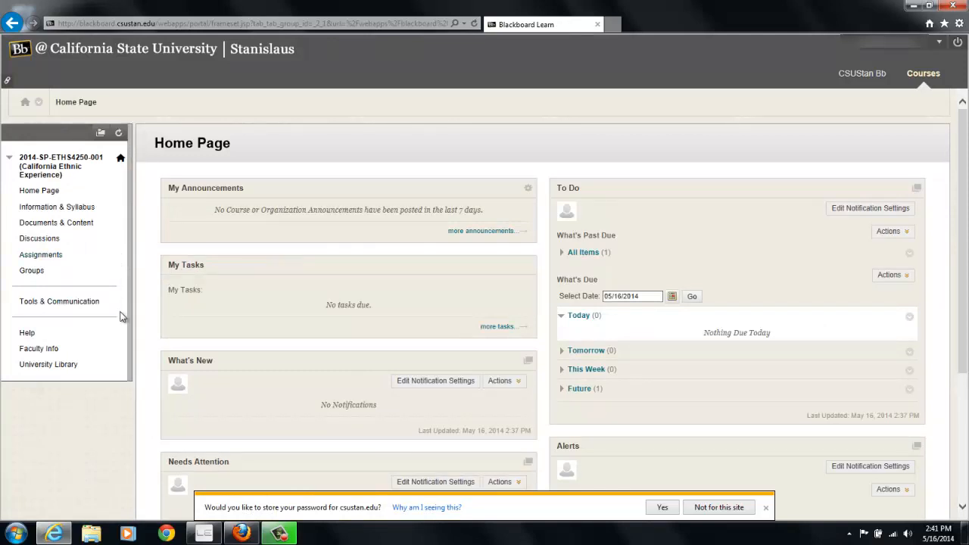
{"action": "mouse_move", "coordinate": [59, 301]}
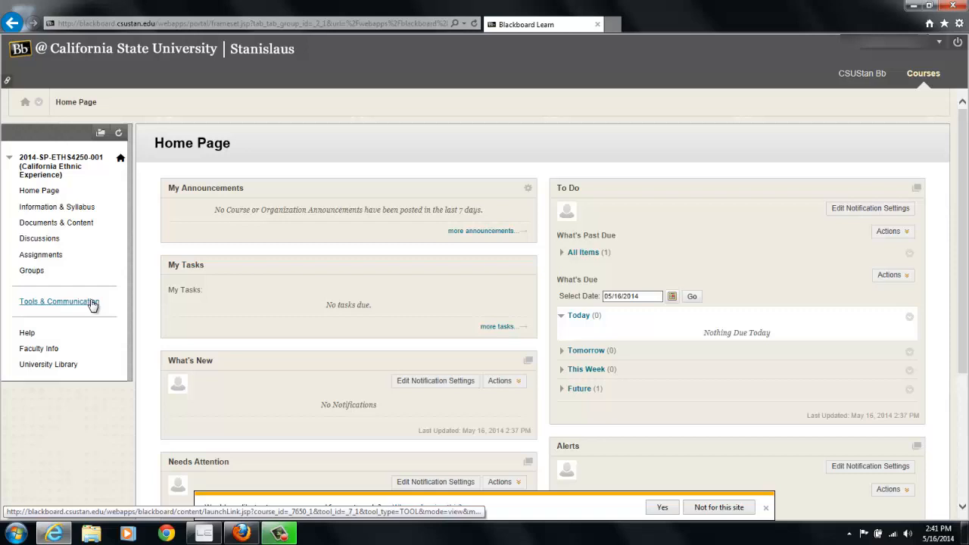
Show the course's Tools & Communication page listing Announcements, Groups, Journals and My Grades
{"action": "left_click", "coordinate": [57, 301]}
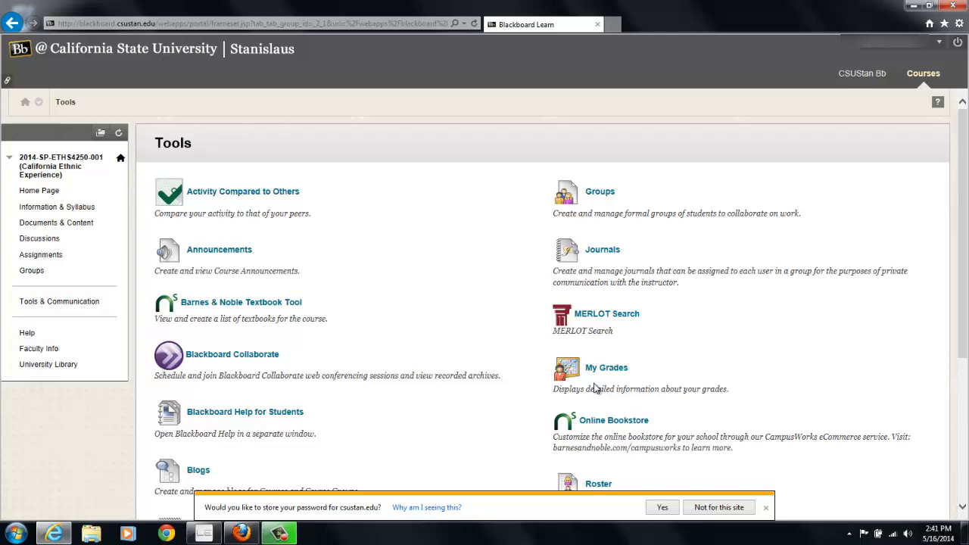
{"action": "mouse_move", "coordinate": [41, 254]}
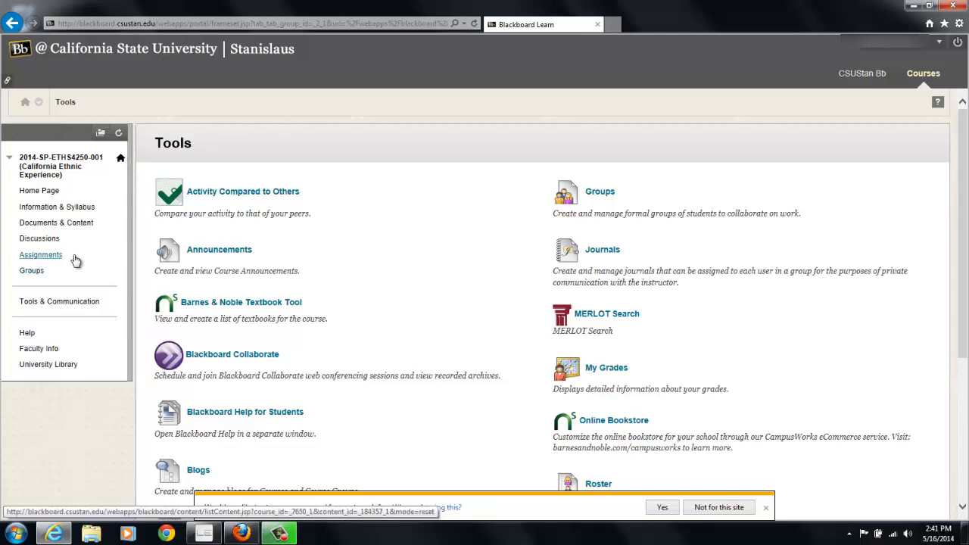
{"action": "mouse_move", "coordinate": [54, 261]}
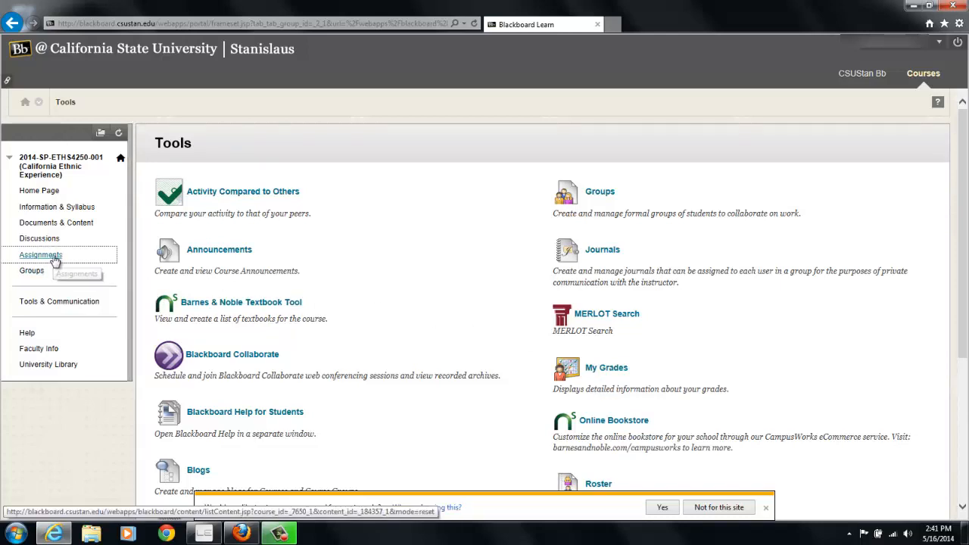
Go to the course's Assignments page with Reading Questions, Group Project and the final exam rubric
{"action": "left_click", "coordinate": [39, 255]}
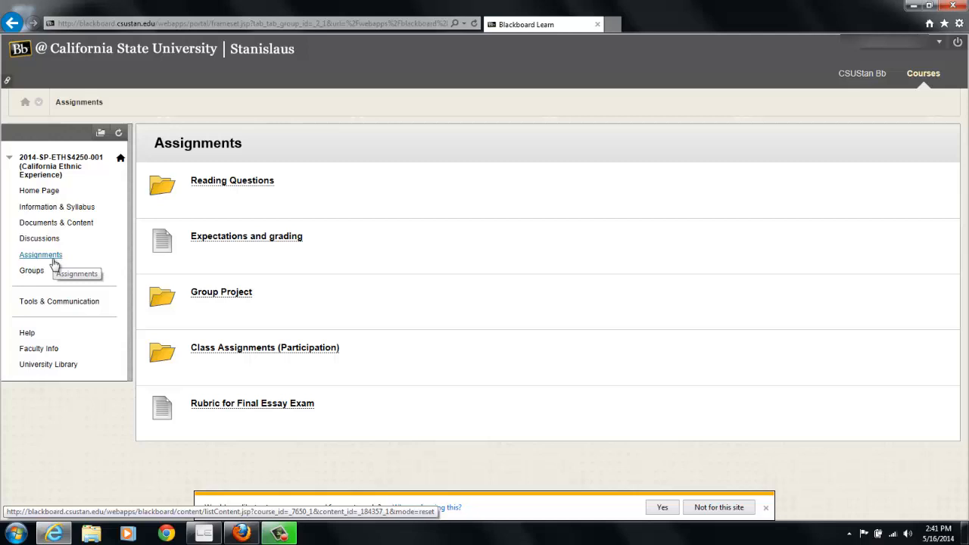
{"action": "mouse_move", "coordinate": [99, 253]}
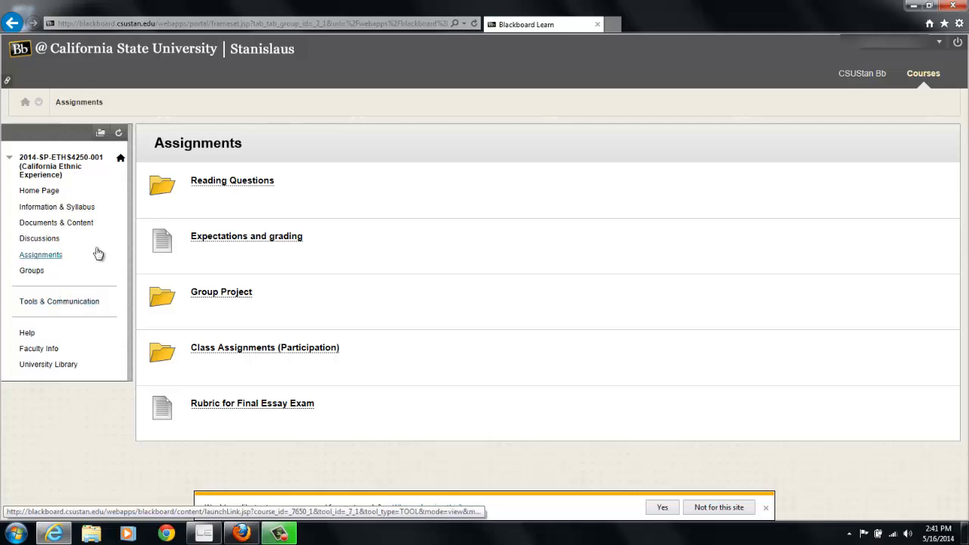
{"action": "mouse_move", "coordinate": [58, 206]}
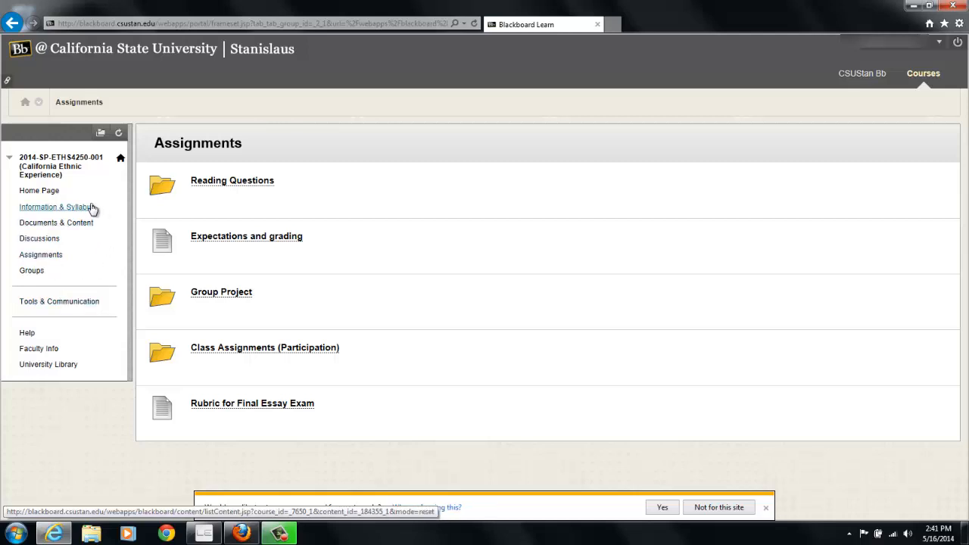
{"action": "mouse_move", "coordinate": [409, 93]}
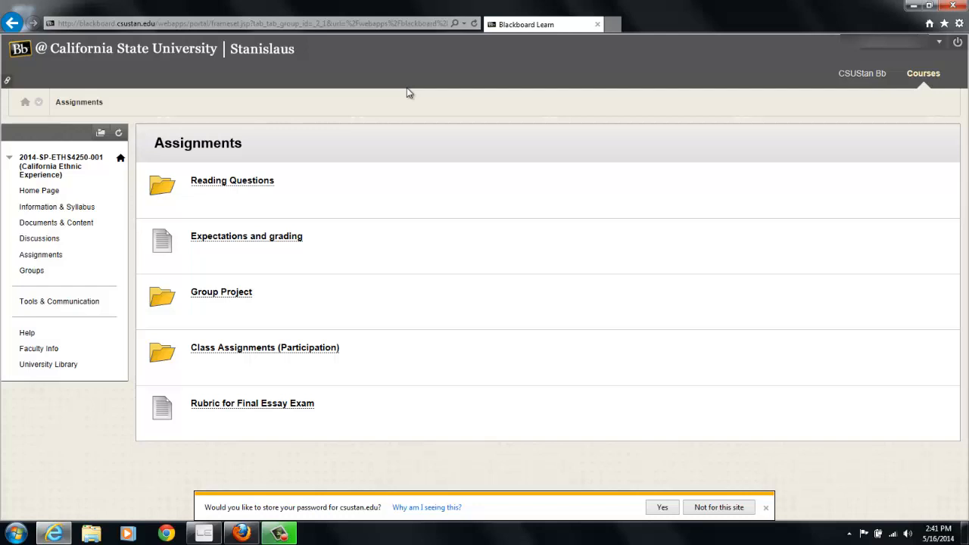
{"action": "mouse_move", "coordinate": [336, 106]}
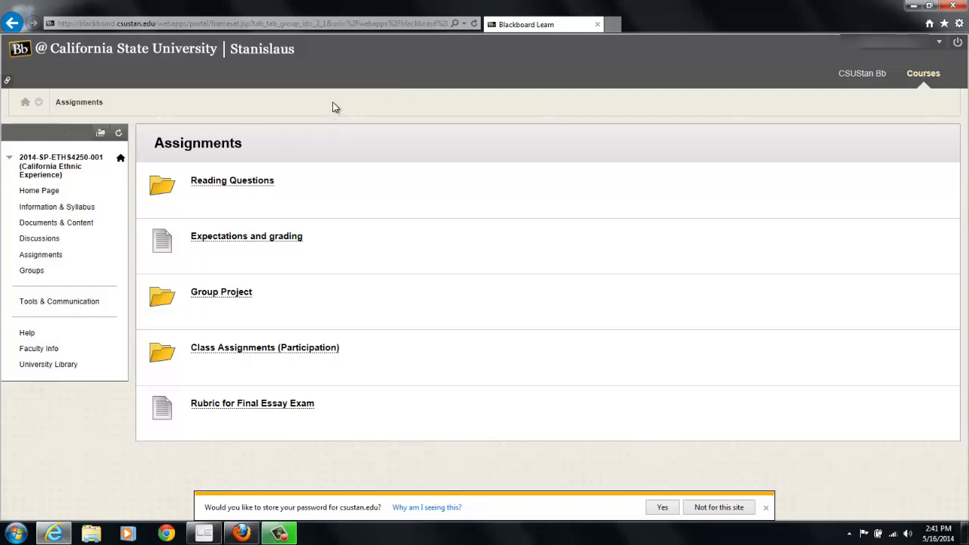